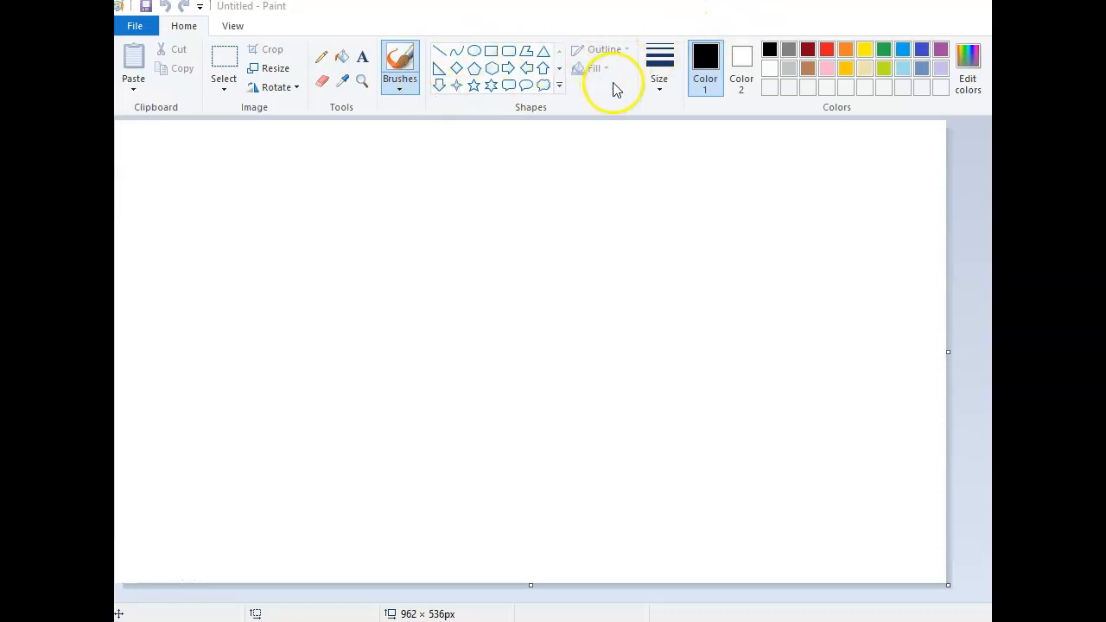
mouse_move(354, 149)
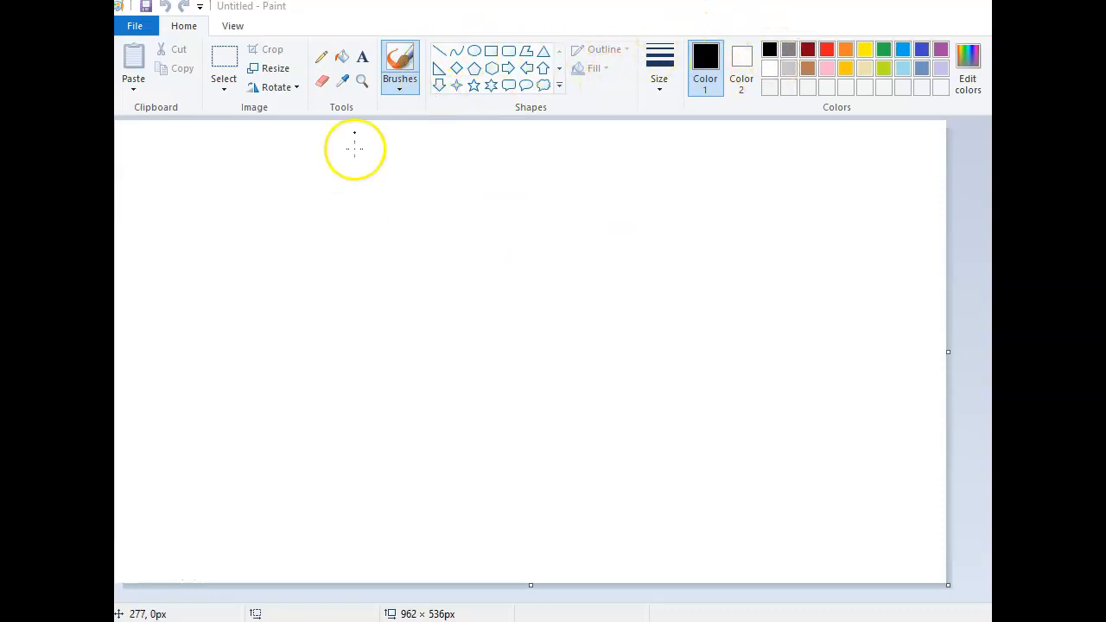
- Brush-draw the table's divider lines and handwrite the x, y and (x, y) headers
left_click_drag(176, 214, 336, 214)
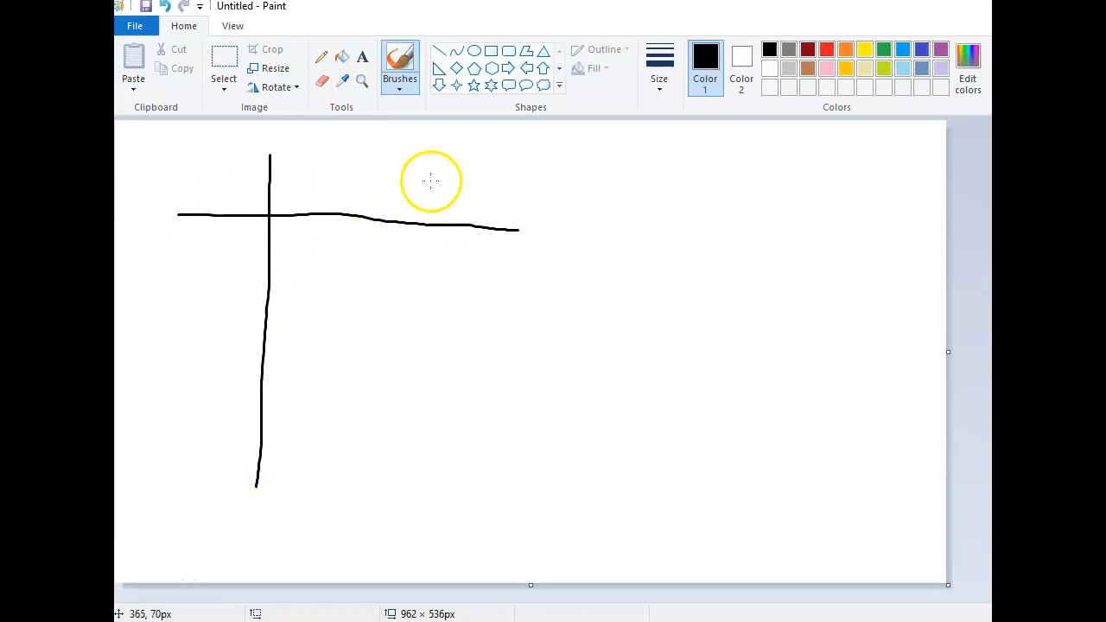
left_click_drag(428, 160, 418, 452)
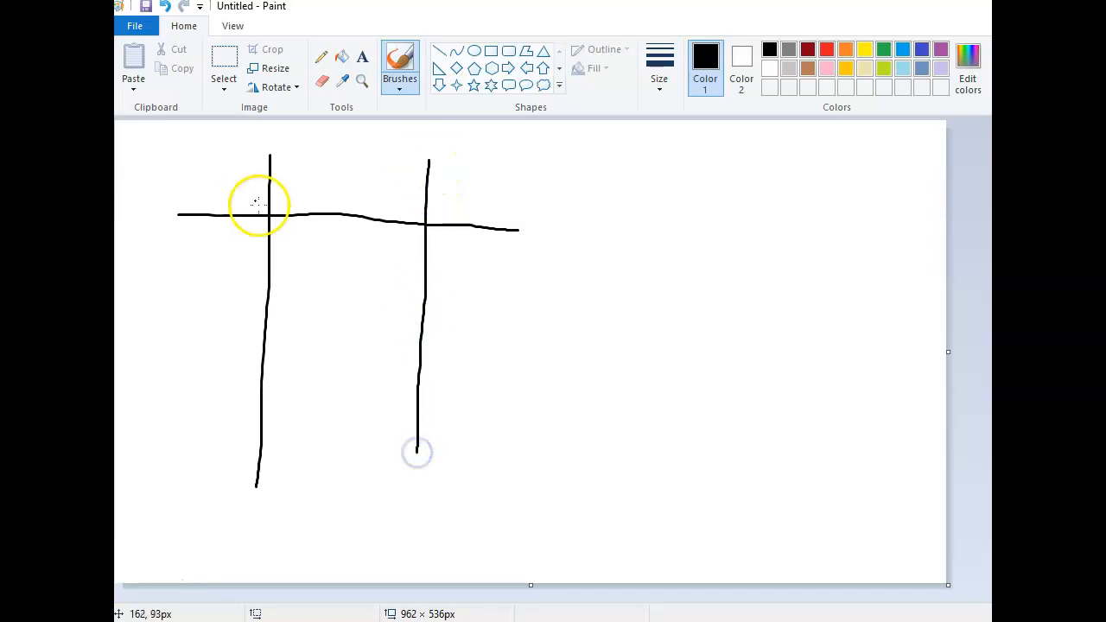
mouse_move(228, 192)
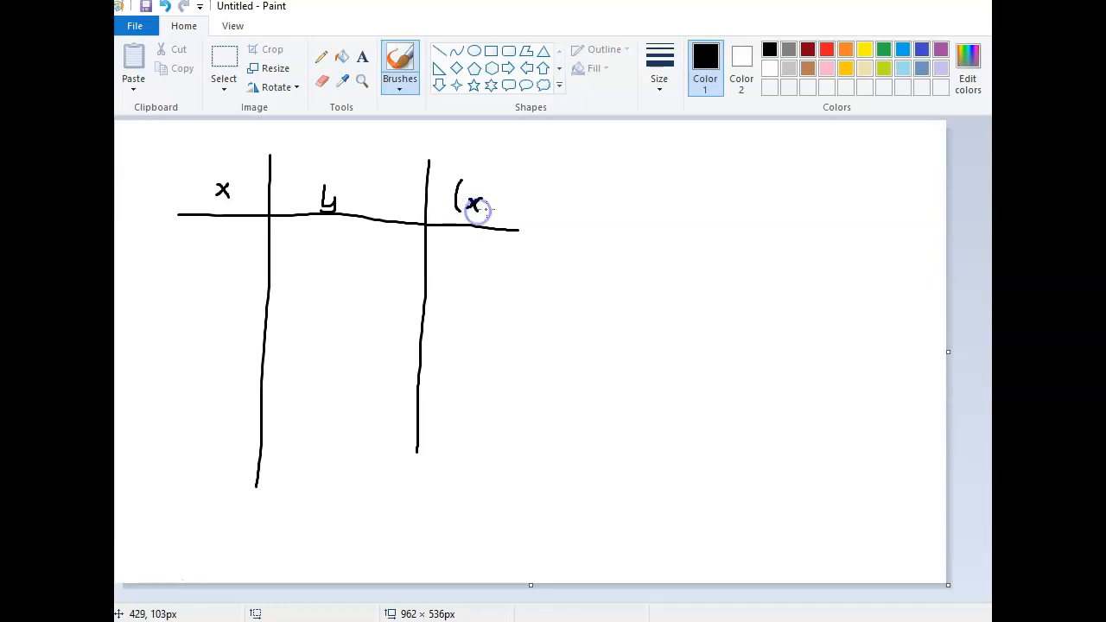
left_click_drag(488, 211, 498, 216)
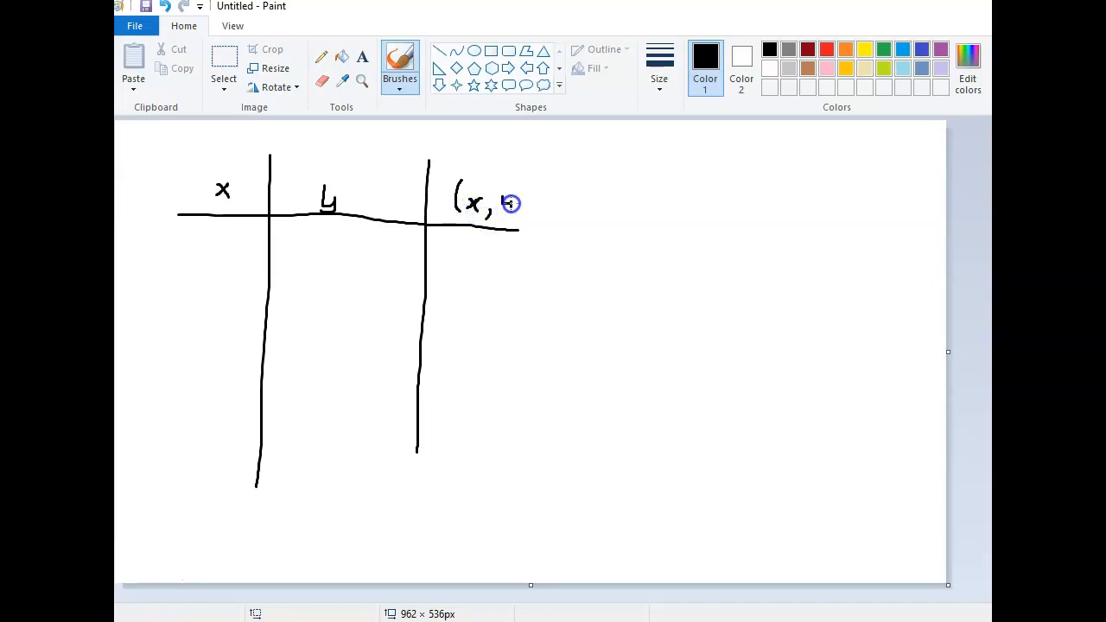
left_click_drag(517, 187, 518, 221)
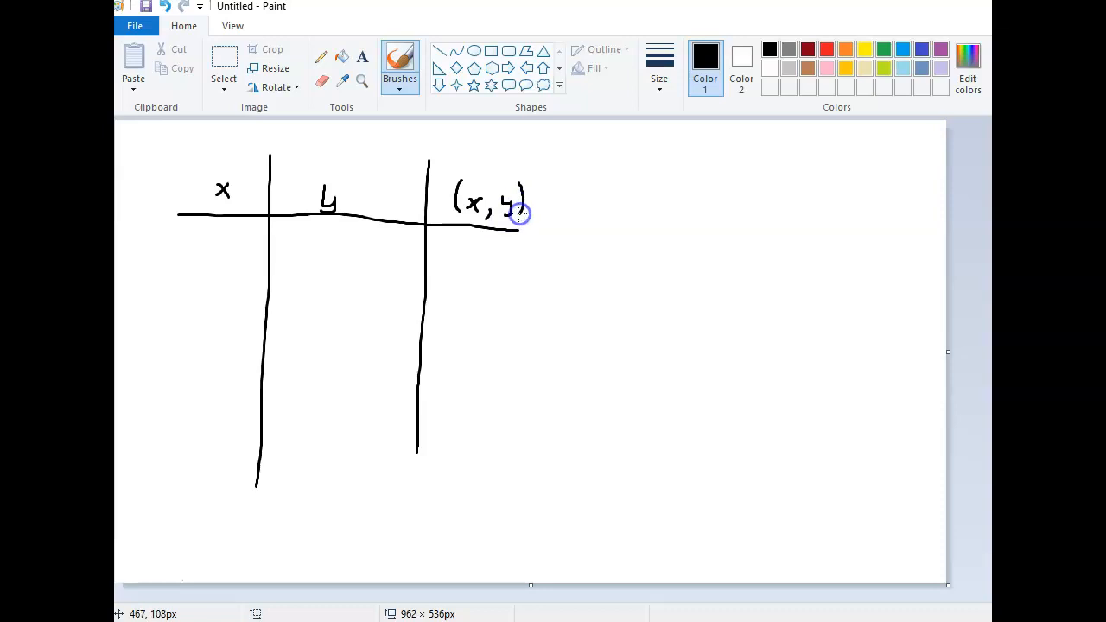
- Place the typed note '1 and 2 on p27' to the right of the table
left_click(678, 159)
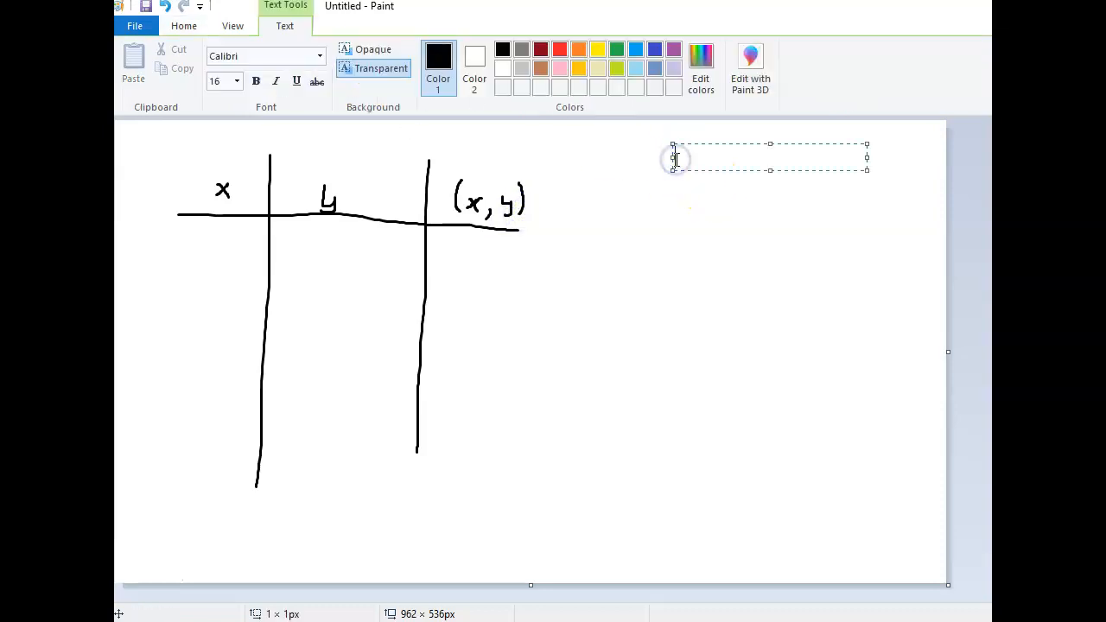
type("1 and 2 on")
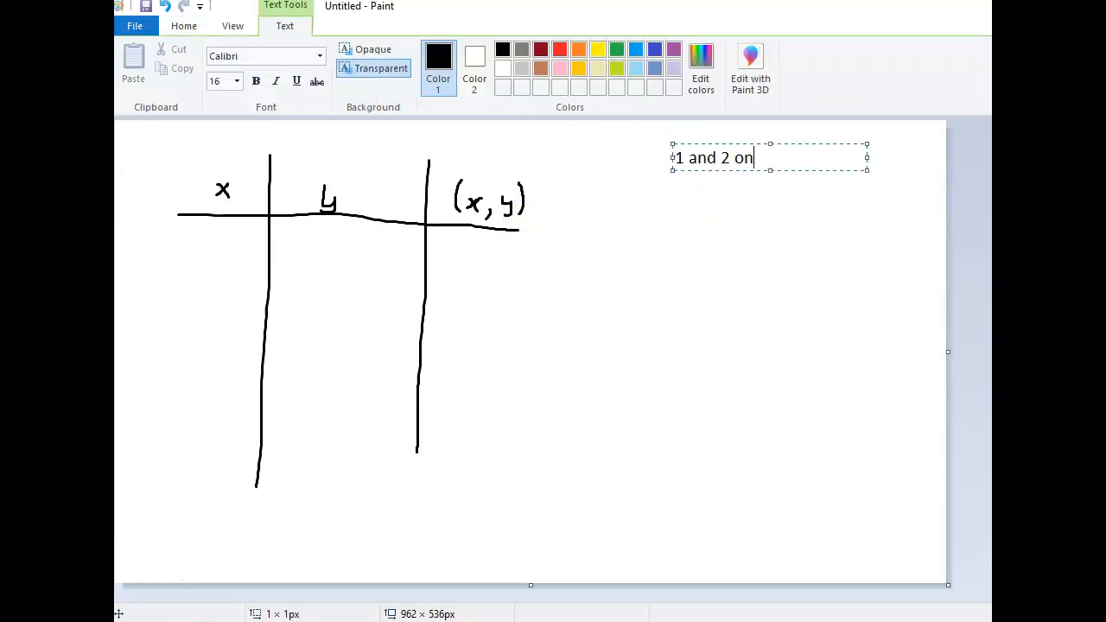
type("p27")
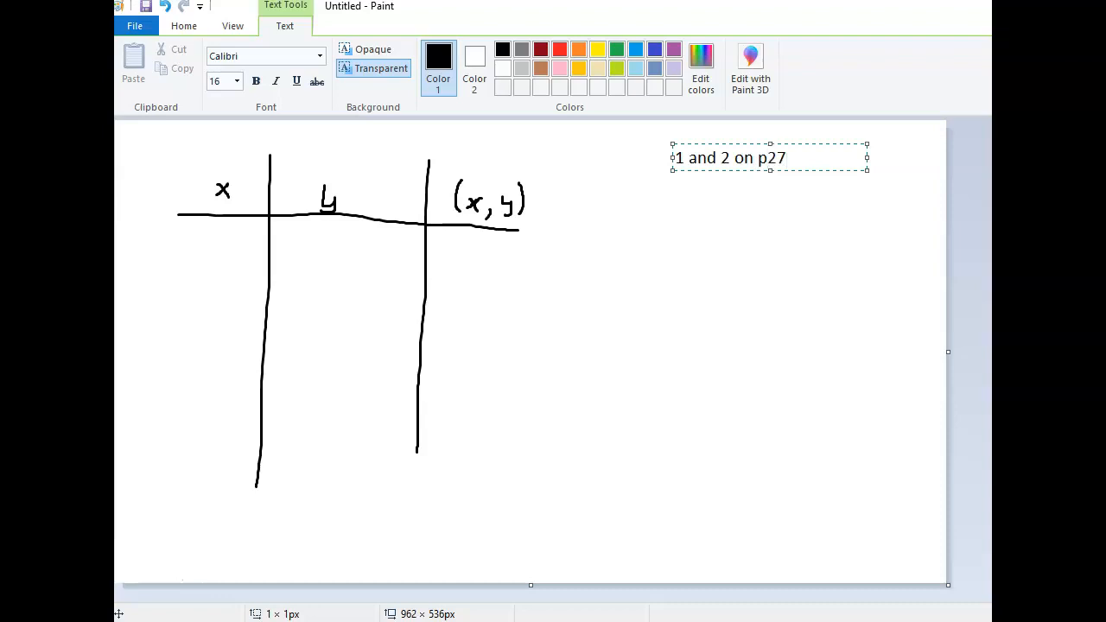
left_click(774, 239)
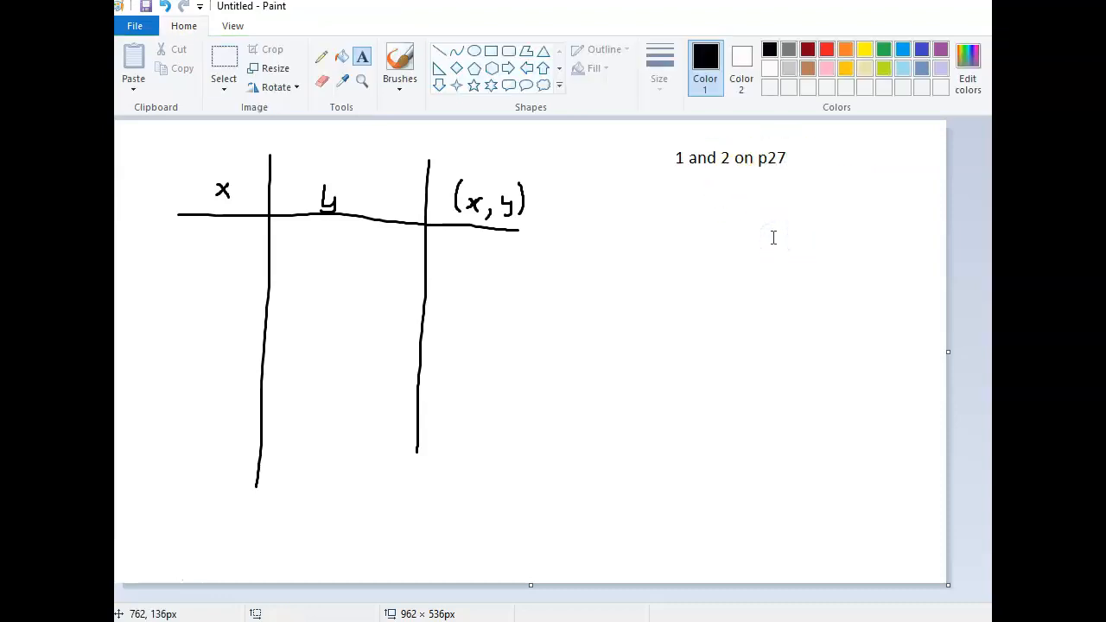
mouse_move(767, 21)
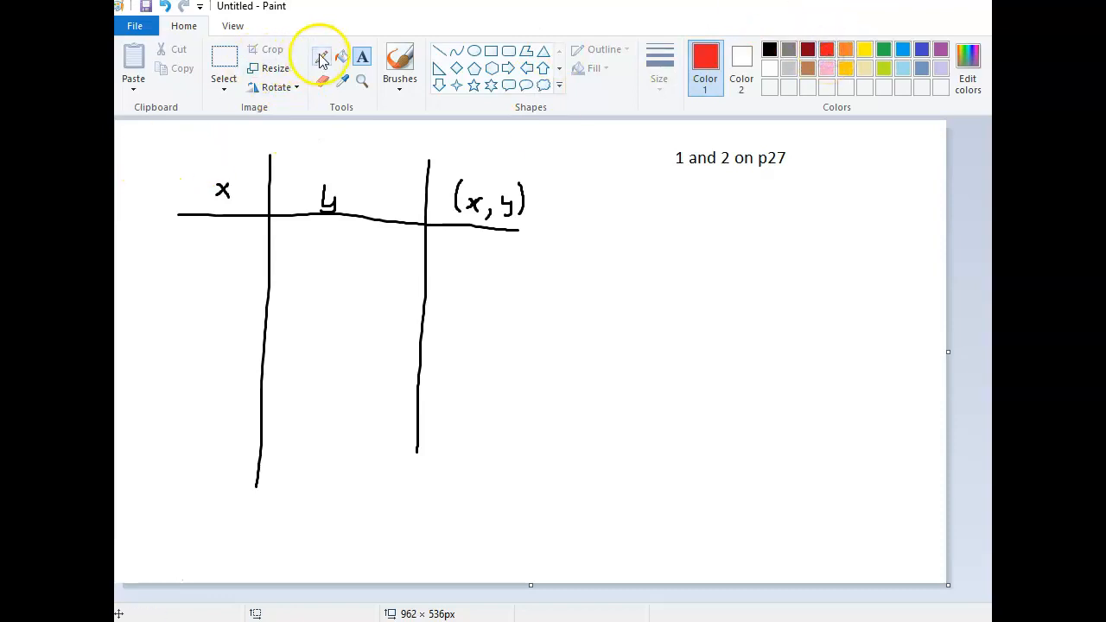
- Label the x column 'Packages' in red text above the table
left_click(399, 60)
type("Pa")
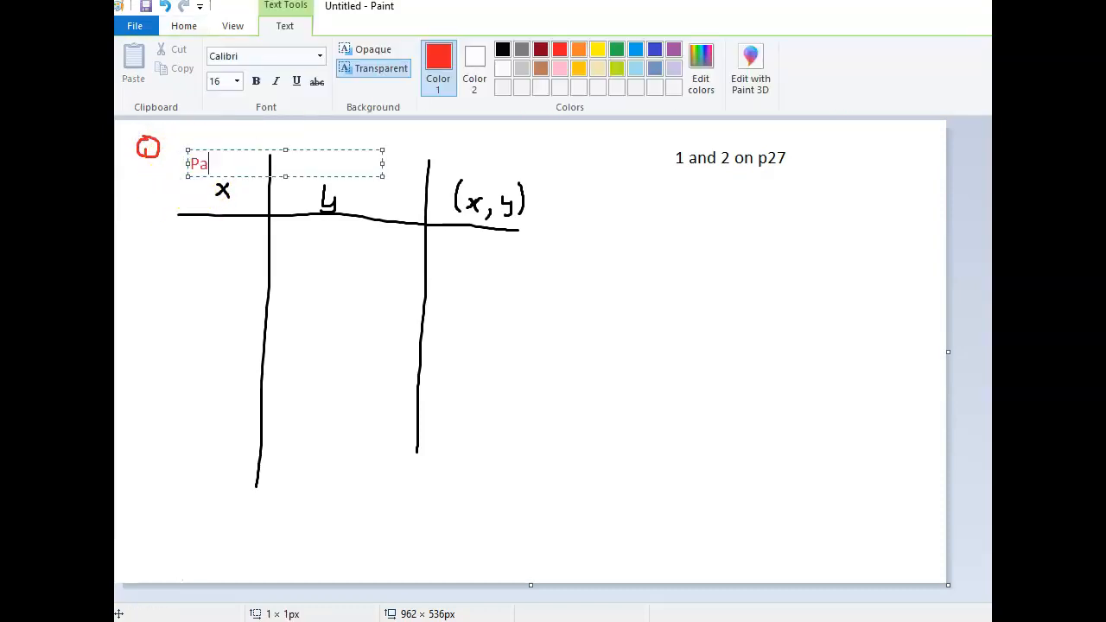
type("cka")
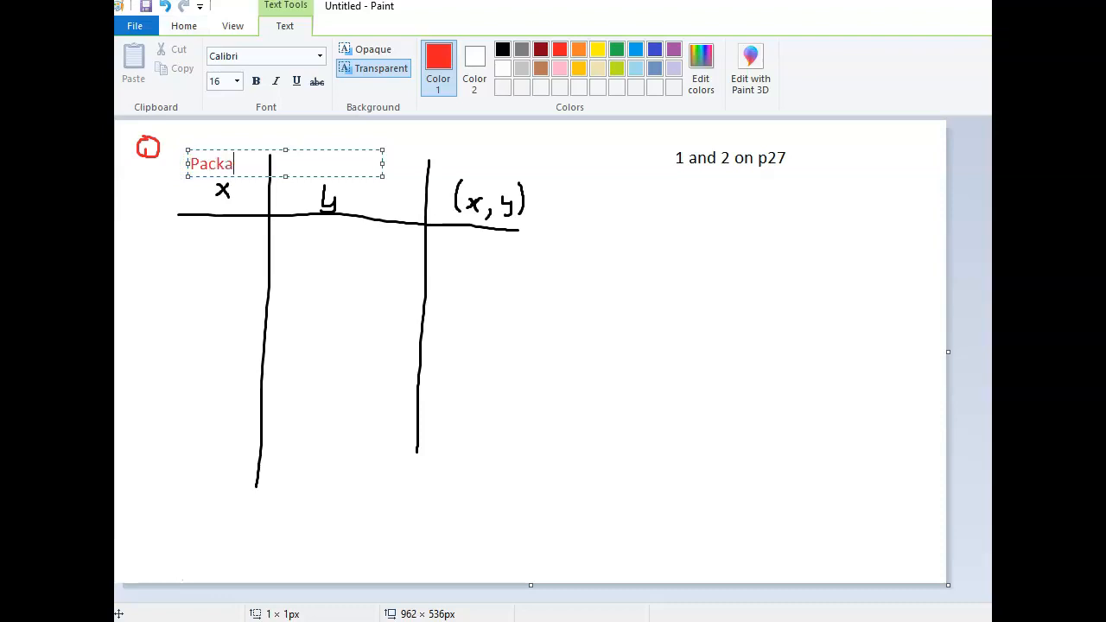
left_click(394, 166)
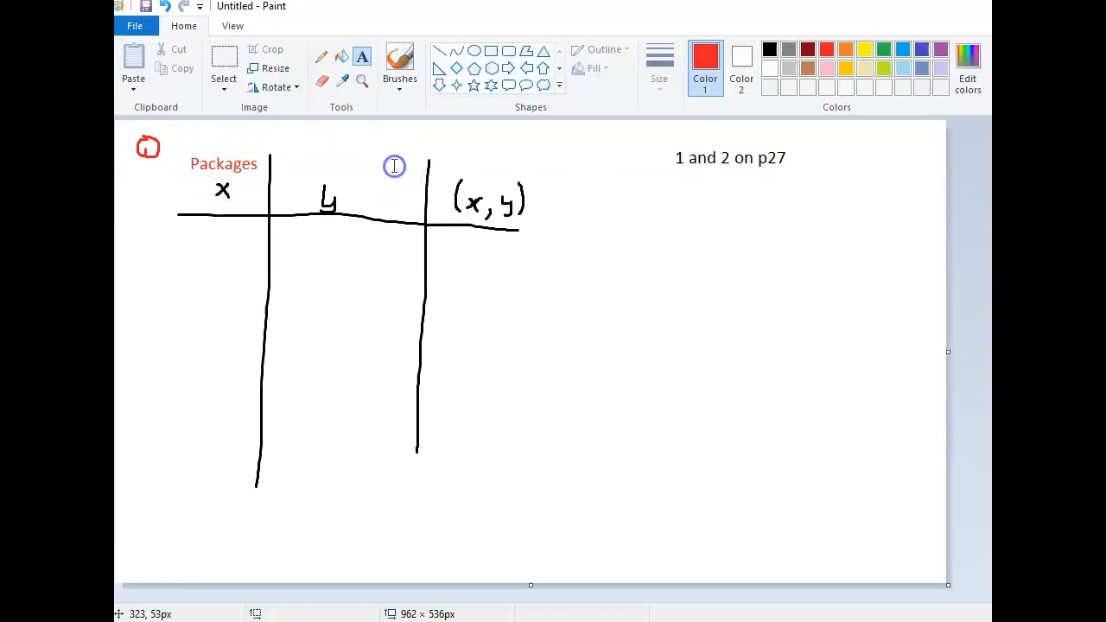
- Label the y column 'Beach Balls' in red text above the table
left_click(394, 166)
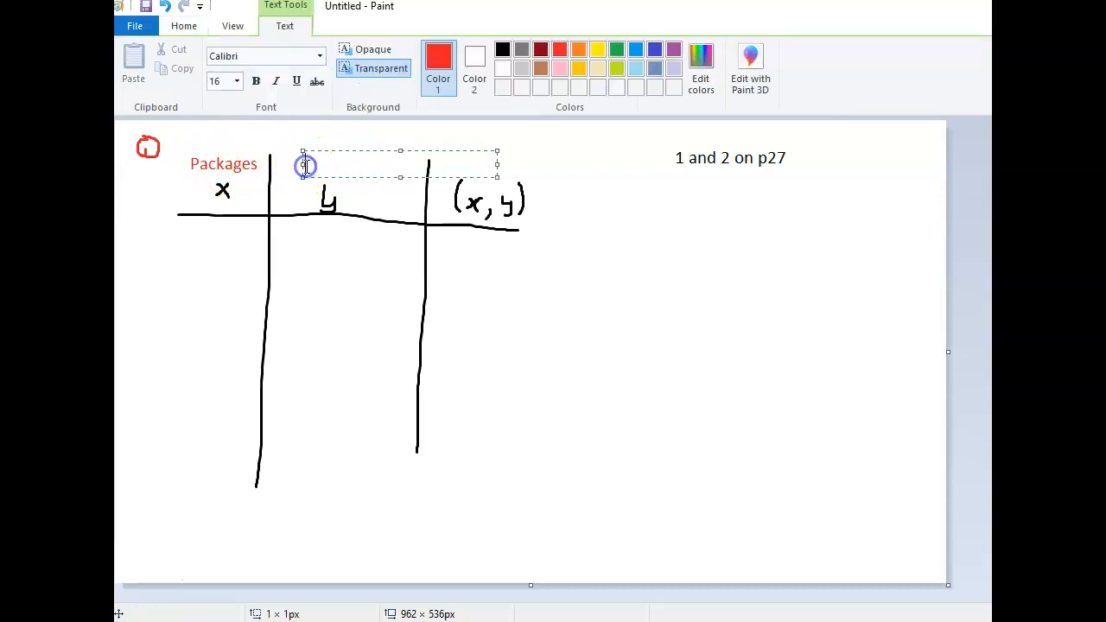
type("Bea")
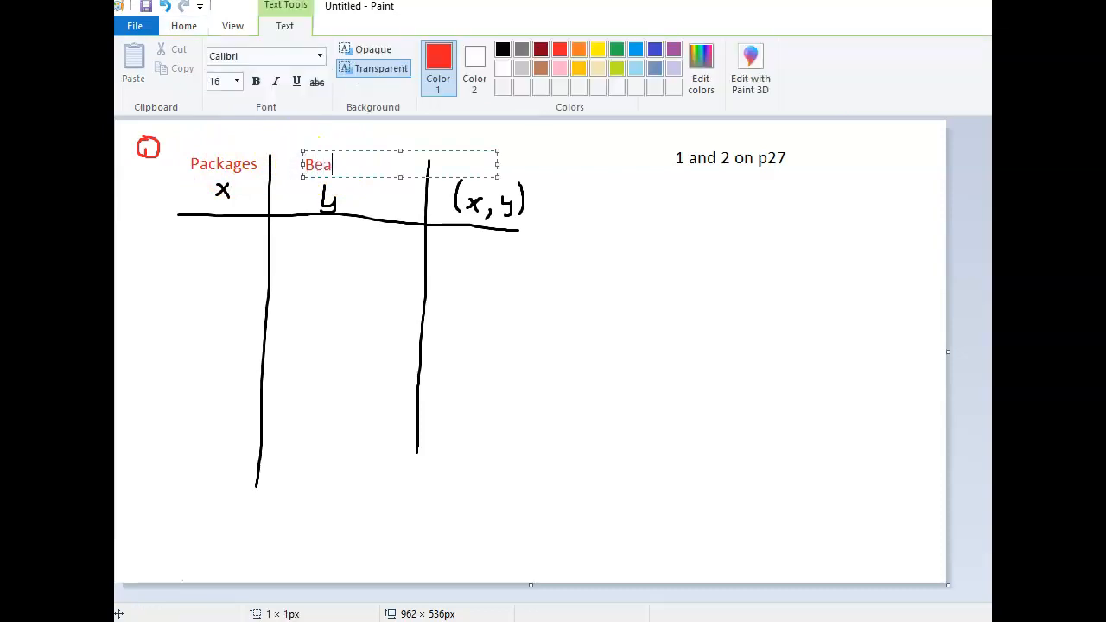
type("ch Balls")
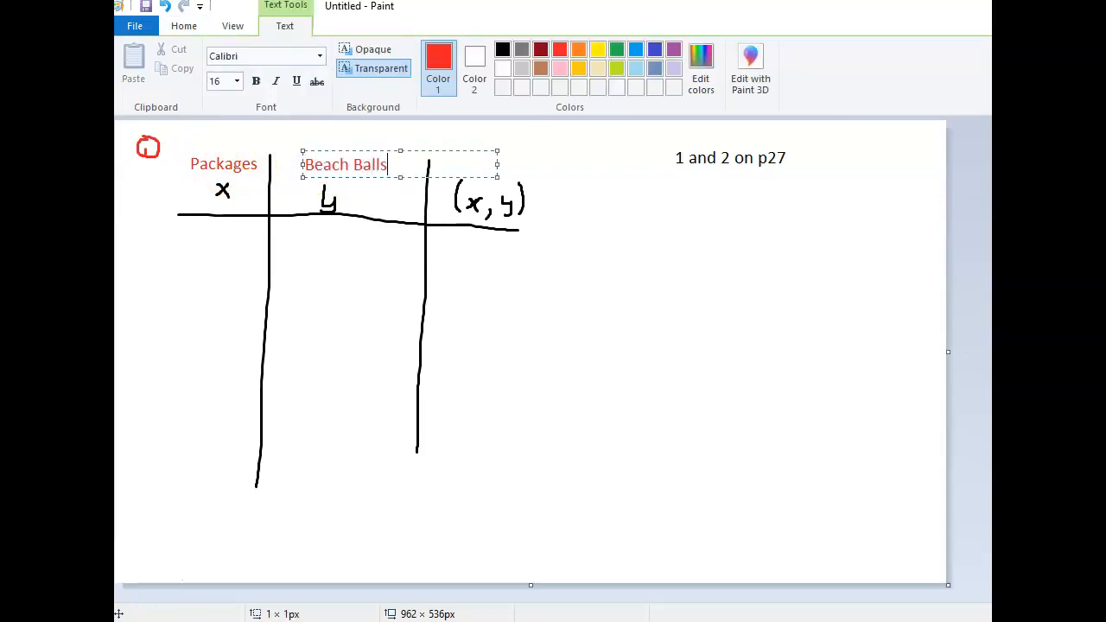
left_click(457, 346)
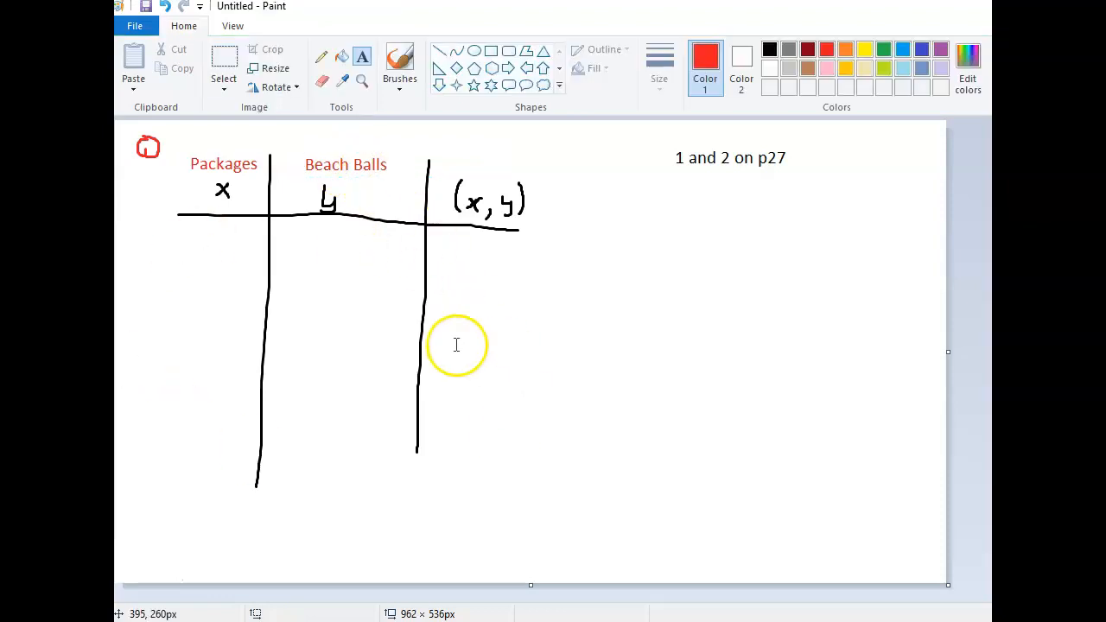
mouse_move(494, 384)
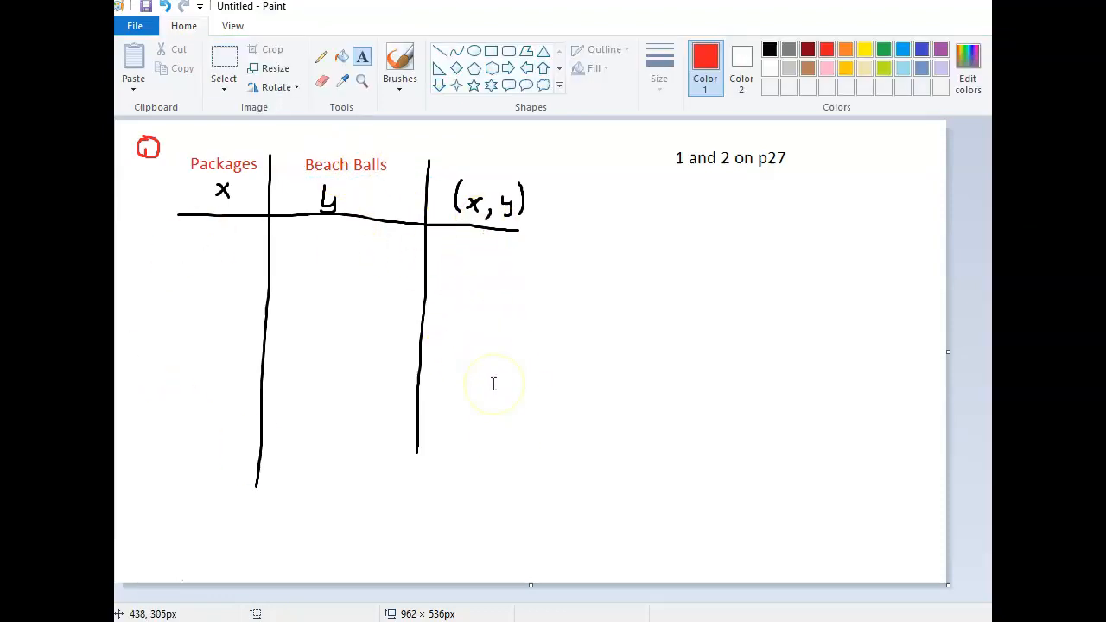
mouse_move(169, 579)
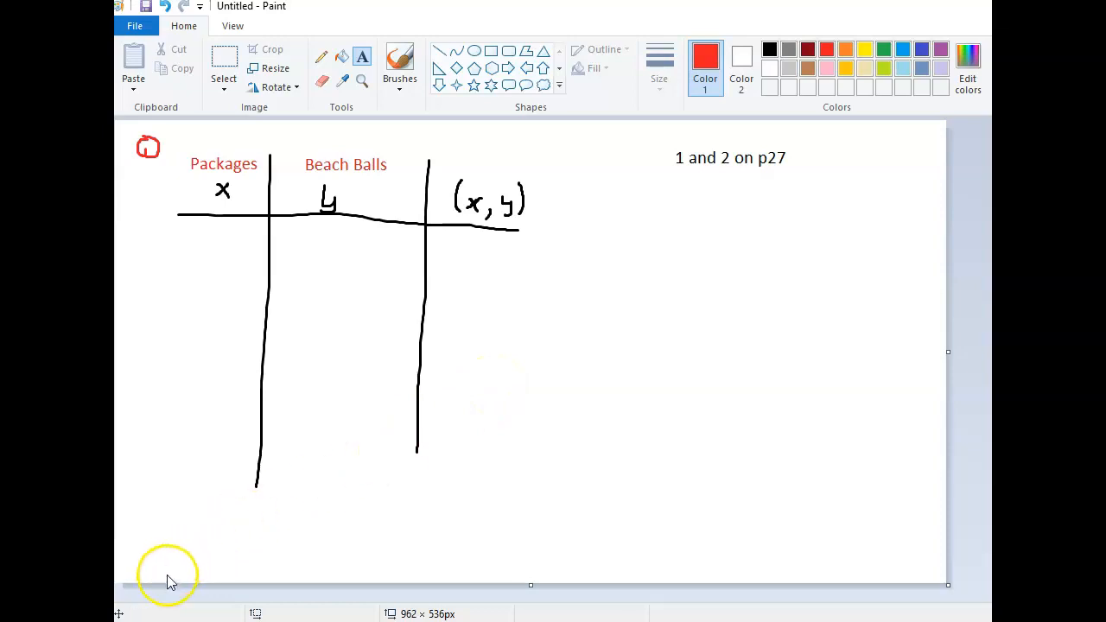